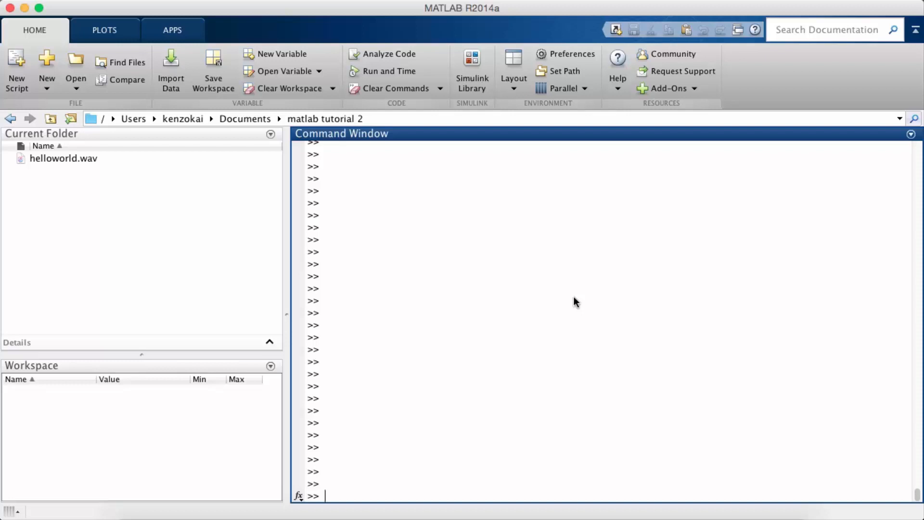
mouse_move(246, 509)
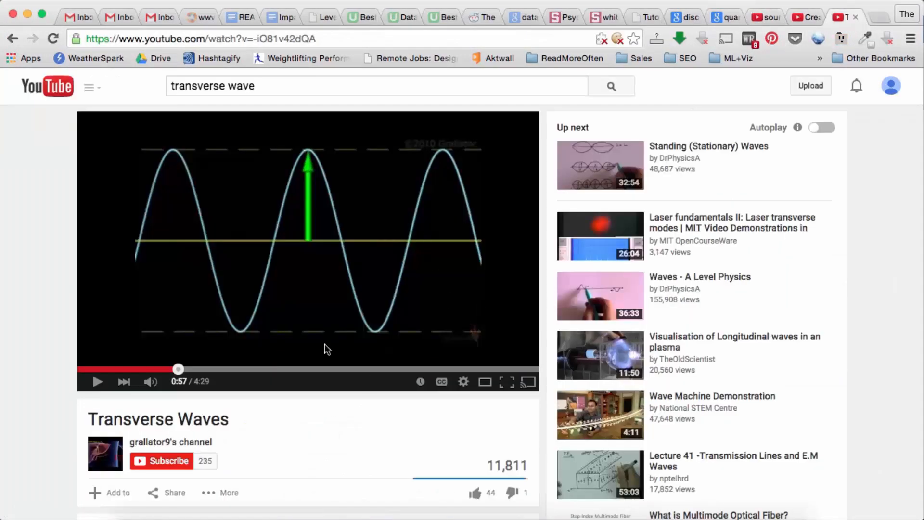
mouse_move(346, 288)
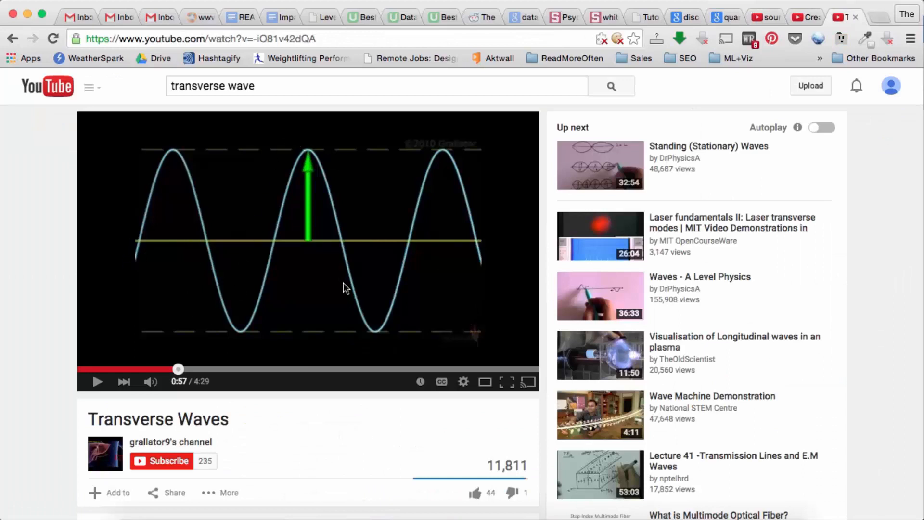
mouse_move(464, 209)
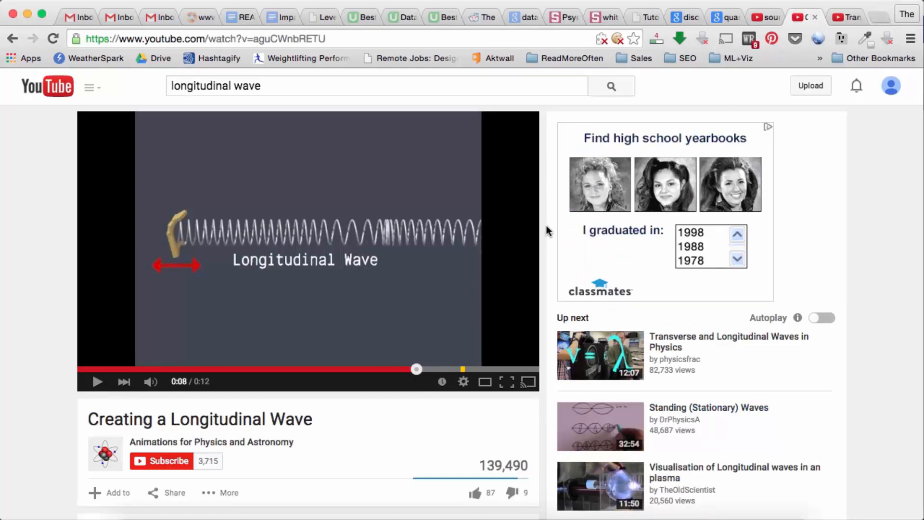
- Resume the Creating a Longitudinal Wave video and let it play to the end
click(96, 381)
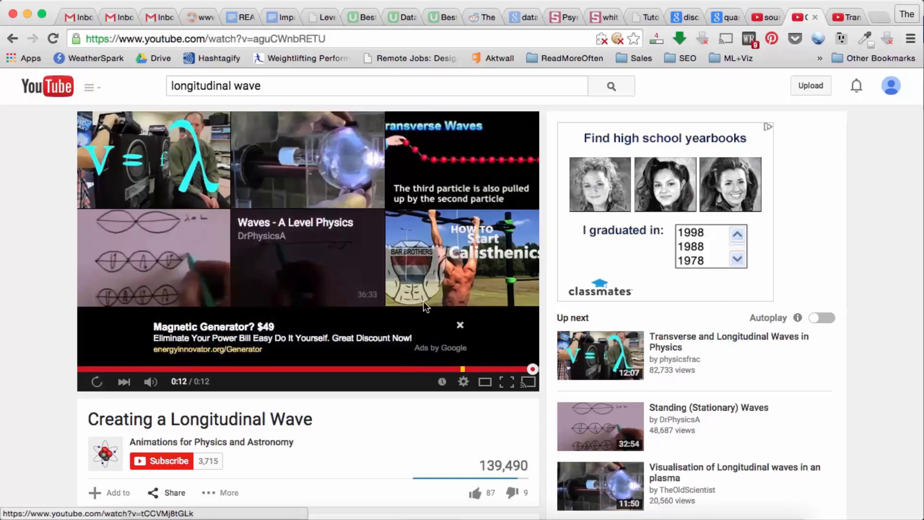
mouse_move(504, 291)
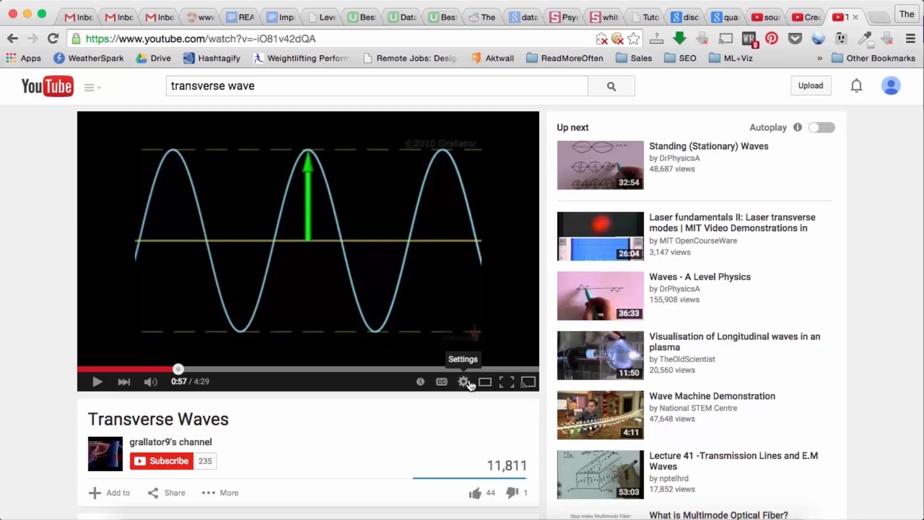
mouse_move(144, 256)
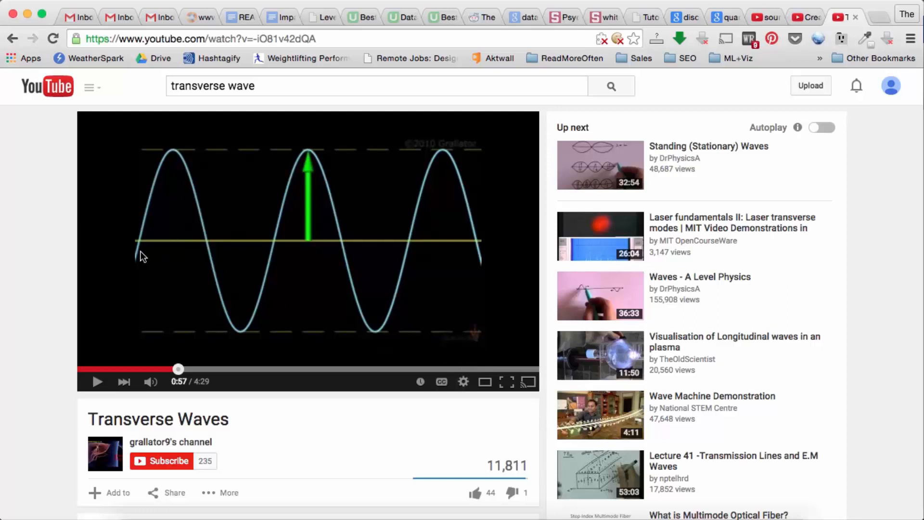
mouse_move(330, 248)
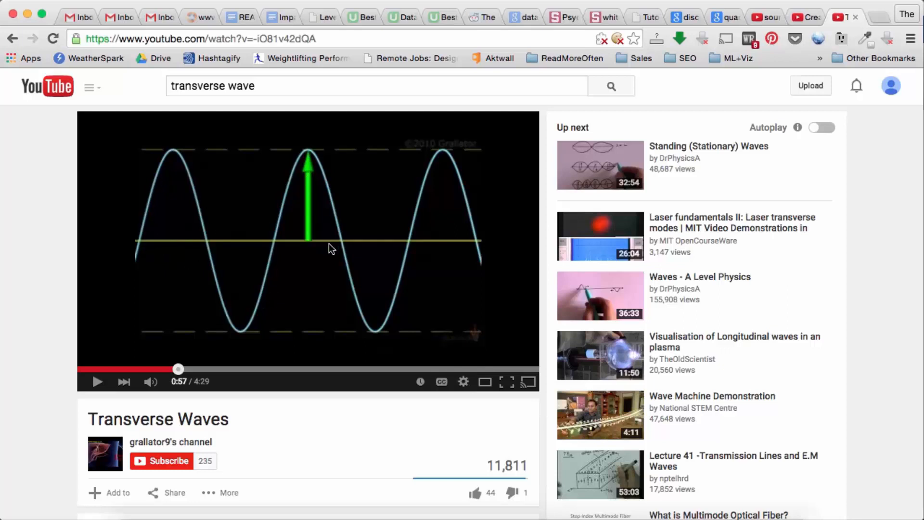
mouse_move(336, 304)
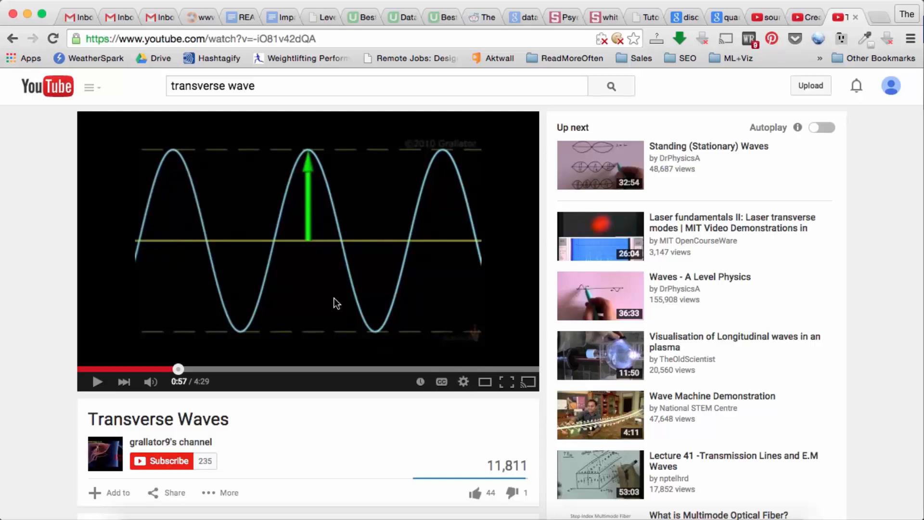
mouse_move(422, 311)
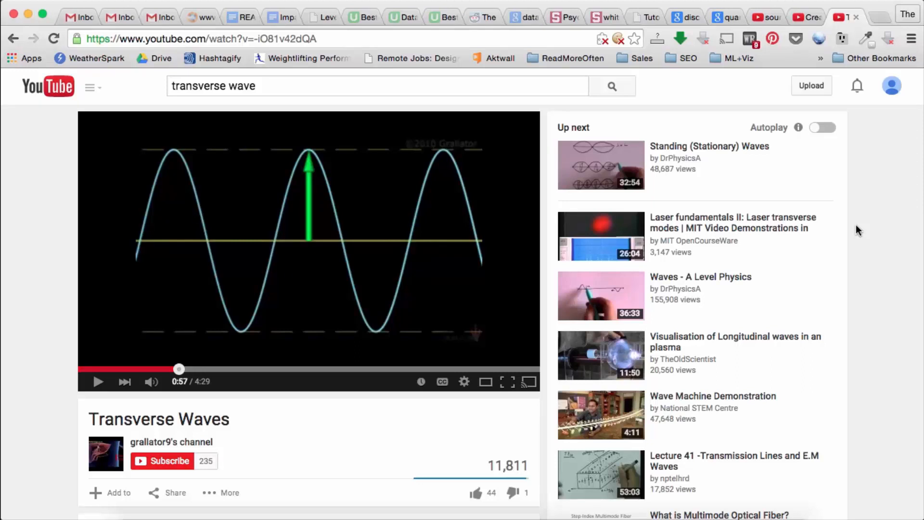
mouse_move(842, 211)
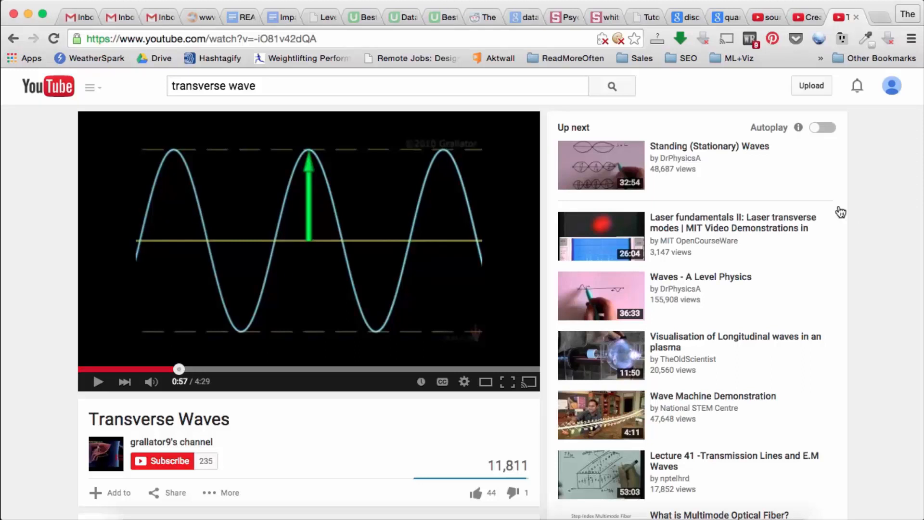
- Switch to the browser tab with the Google Images results for 'discretization'
click(679, 16)
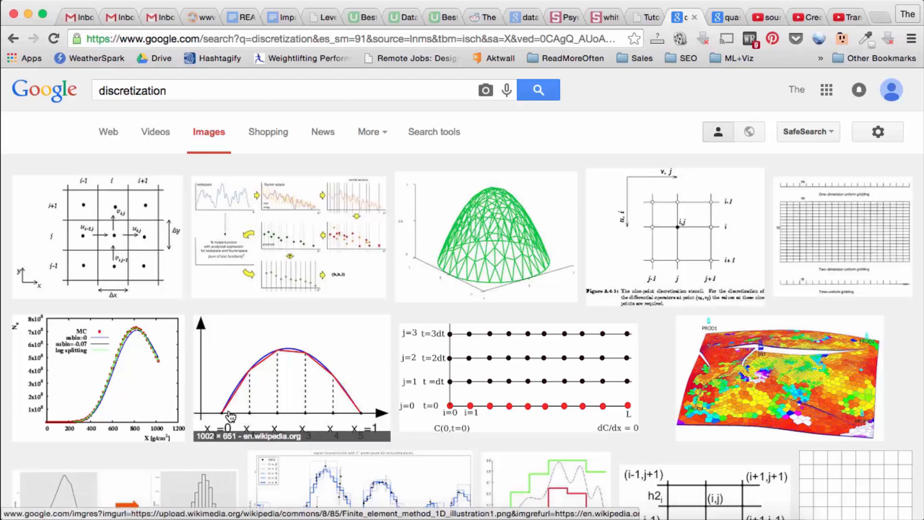
mouse_move(289, 423)
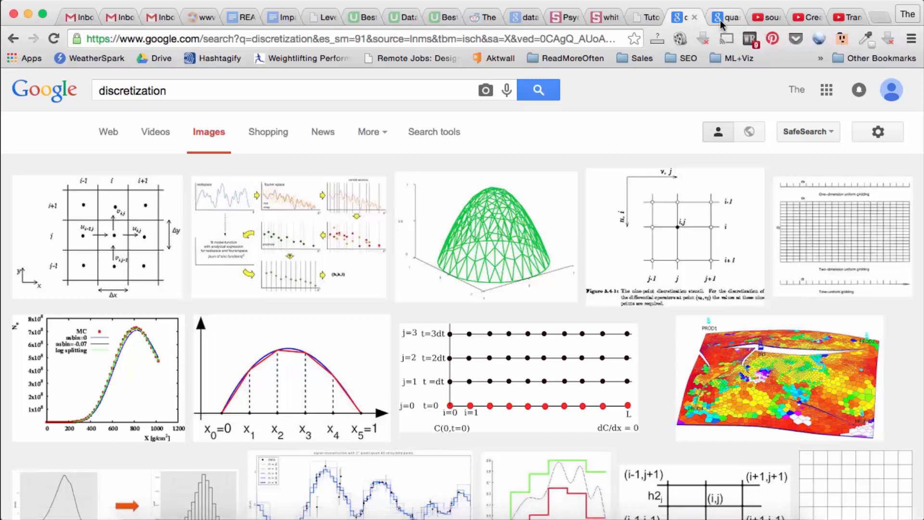
click(726, 17)
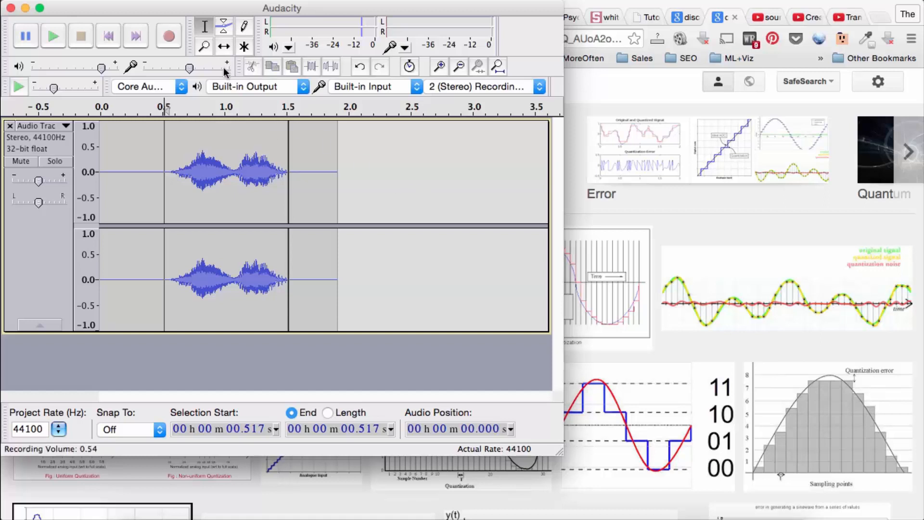
mouse_move(167, 36)
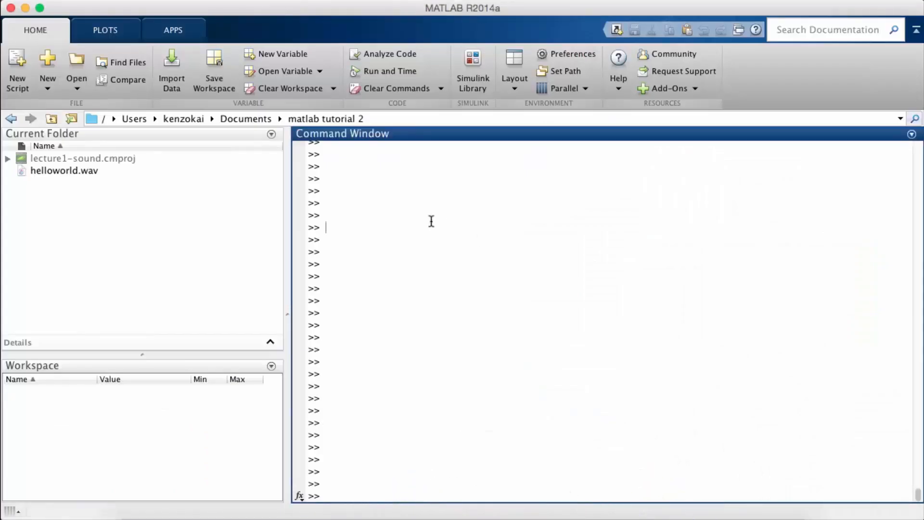
mouse_move(364, 437)
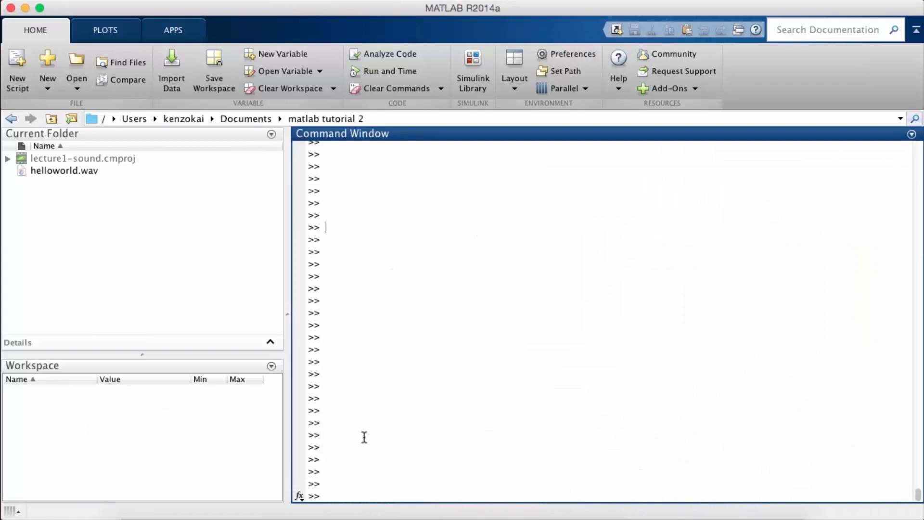
mouse_move(350, 486)
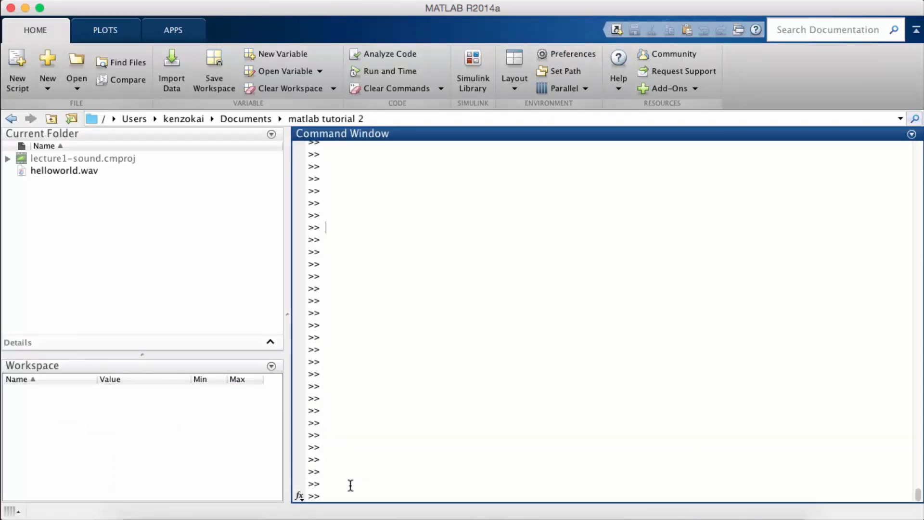
- Run d = wavread('helloworld.wav'); to load the recording into d
text(d = wavre)
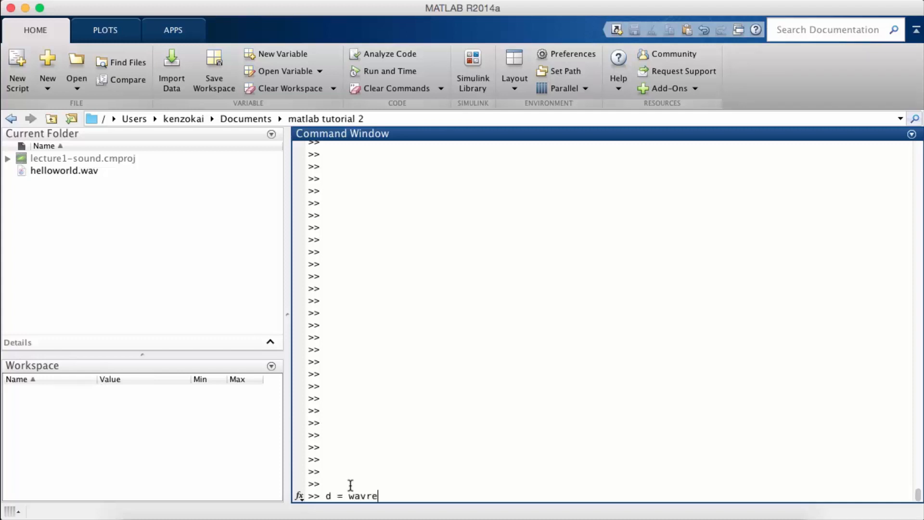
text(ad('hello)
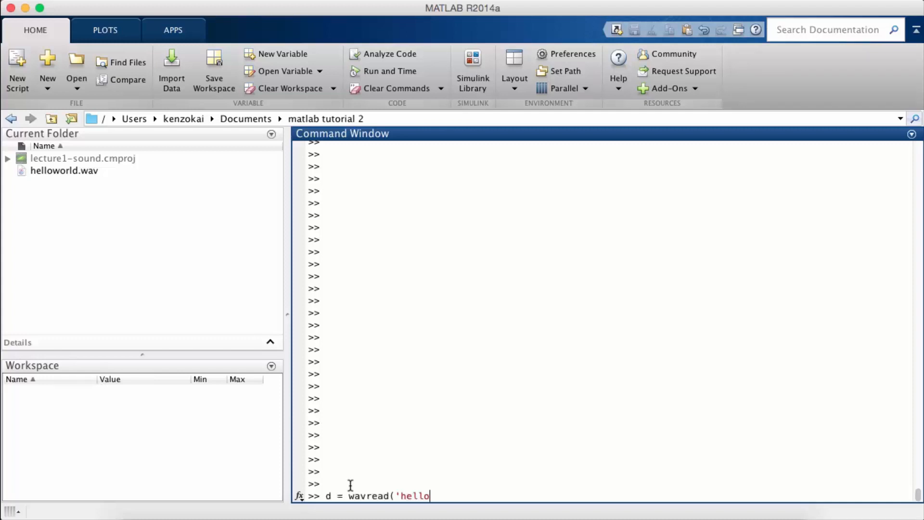
text(world.wav'))
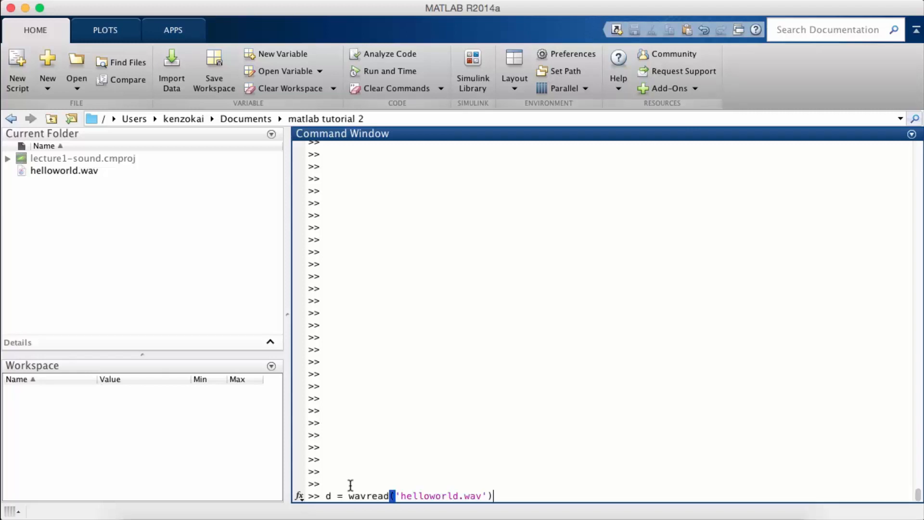
text(;)
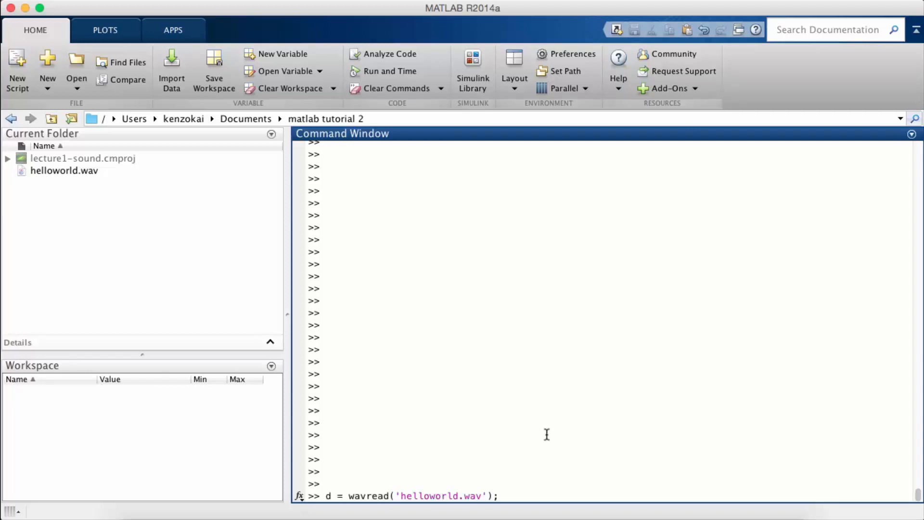
key(enter)
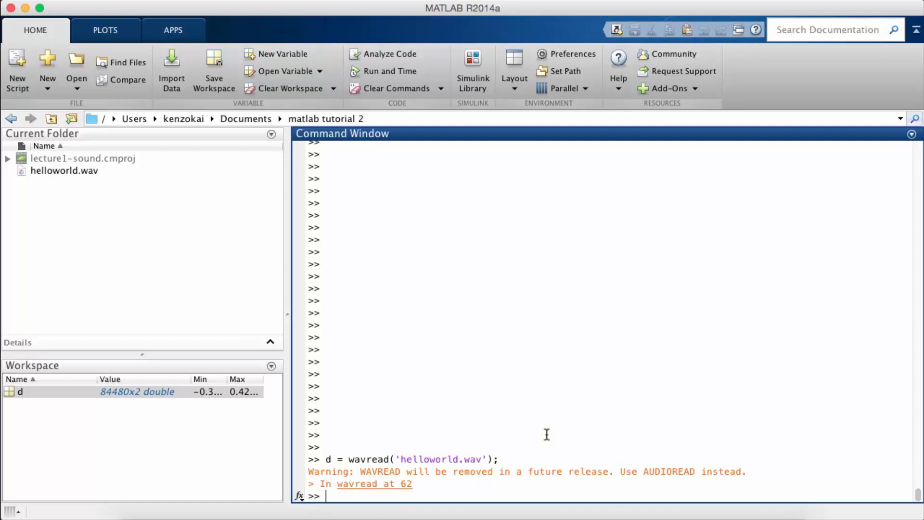
mouse_move(413, 427)
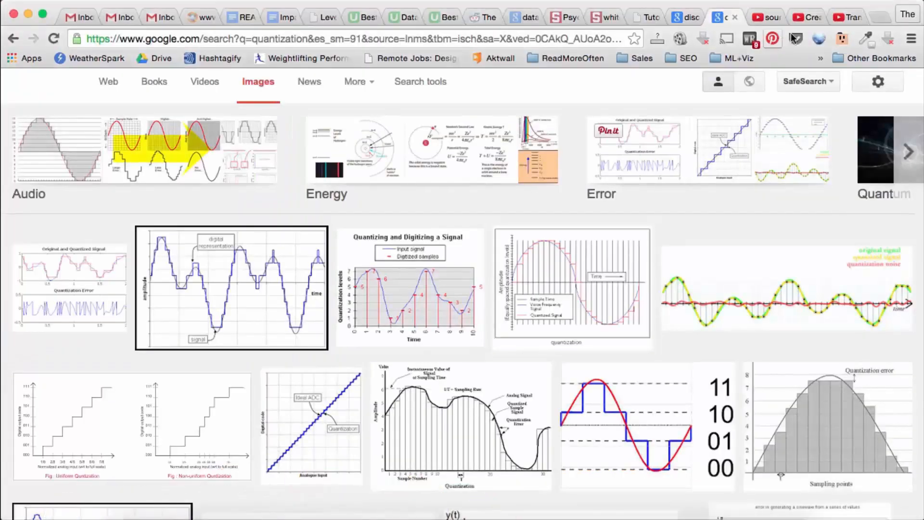
- Search 'wavread matlab' and read the Syntax section of the MathWorks wavread page
text(wavread matlab)
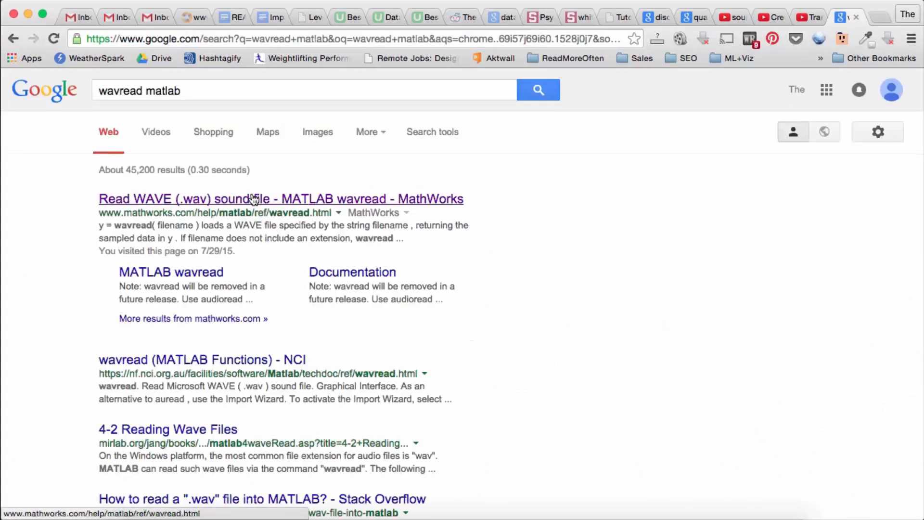
click(253, 198)
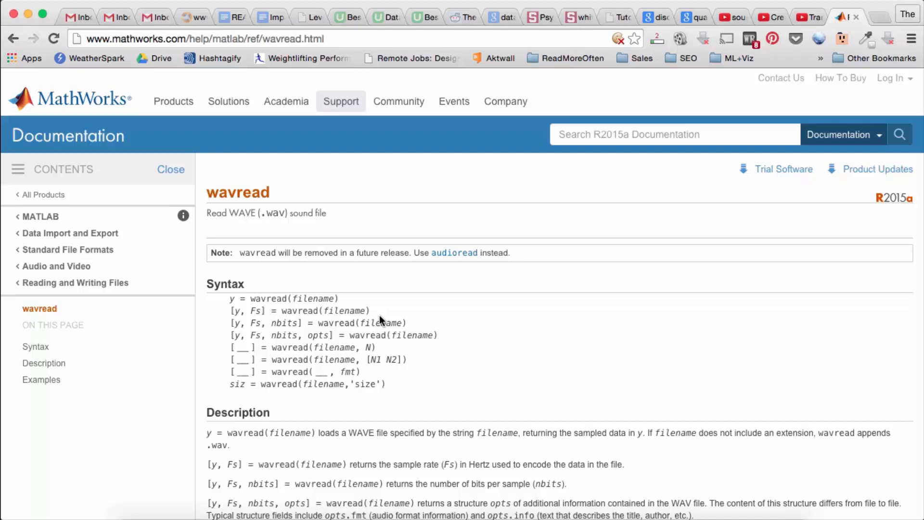
mouse_move(378, 370)
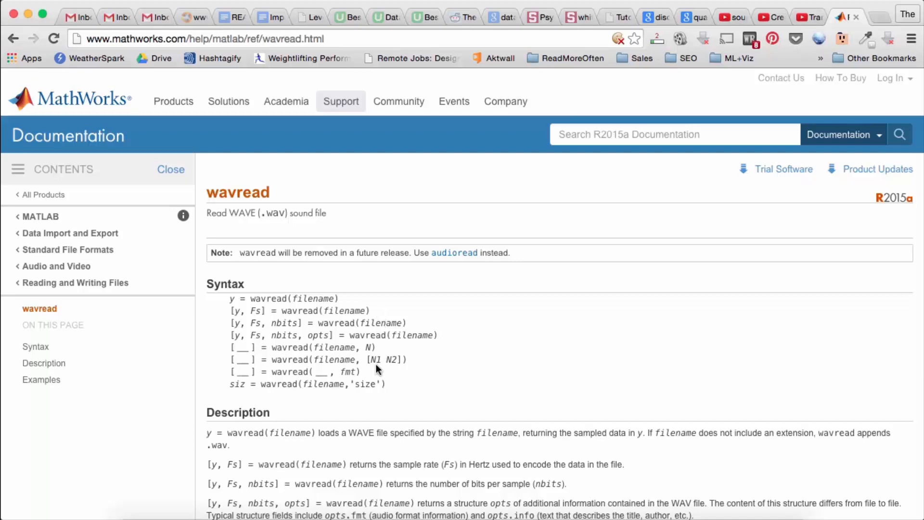
drag(247, 305, 383, 384)
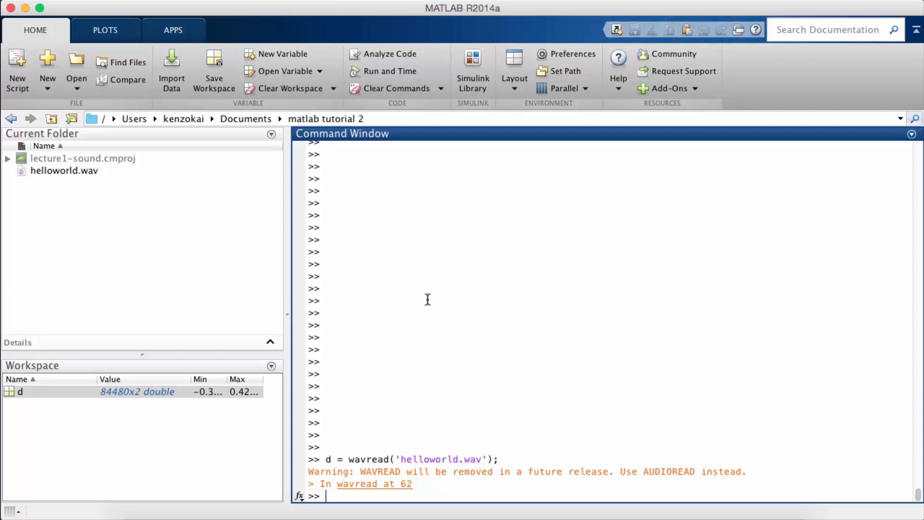
- Plot the waveform in d, inspect Figure 1, then close the figure
text(plot(d)
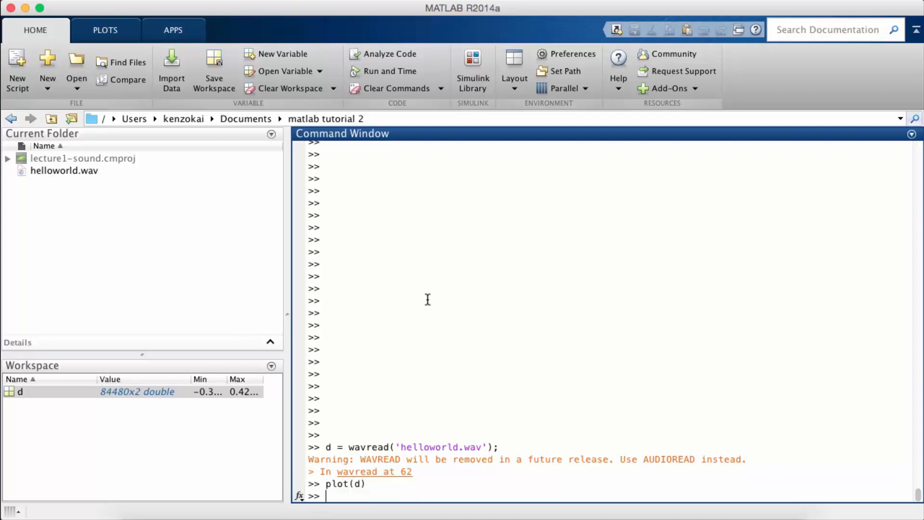
mouse_move(326, 27)
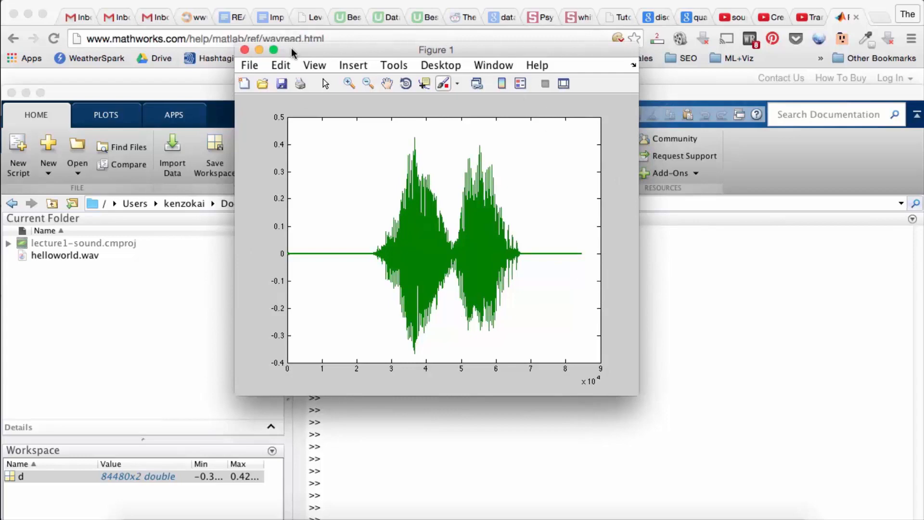
click(273, 49)
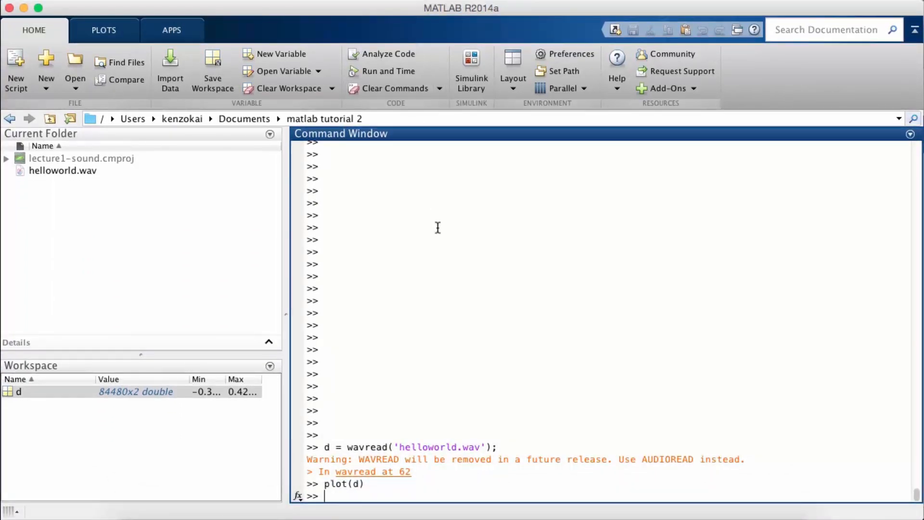
mouse_move(588, 468)
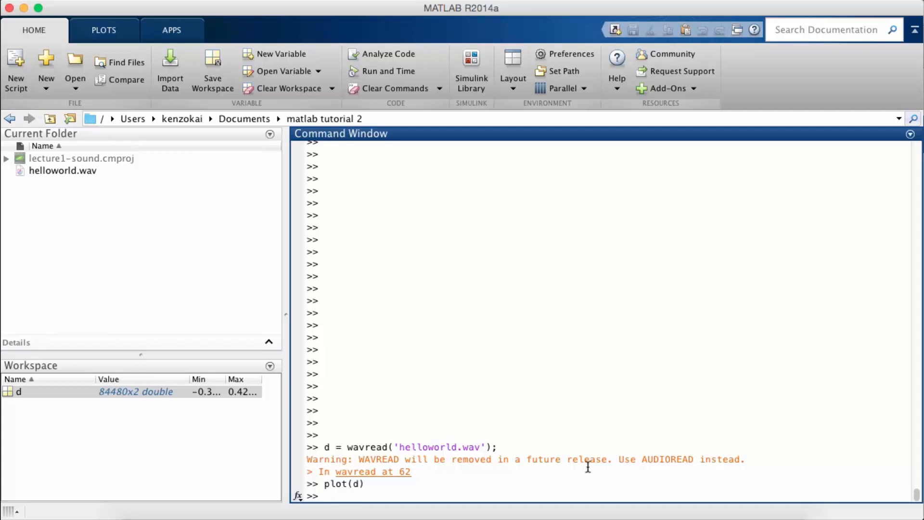
- Run size(d) to confirm d is 84480 by 2
text(size(d)
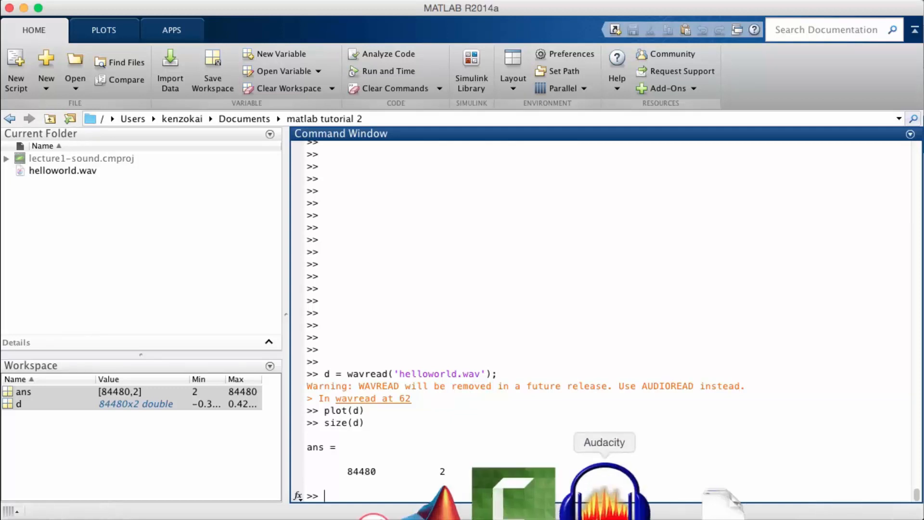
- Bring Audacity to the front to check the recording's 44100 Hz project rate
click(604, 492)
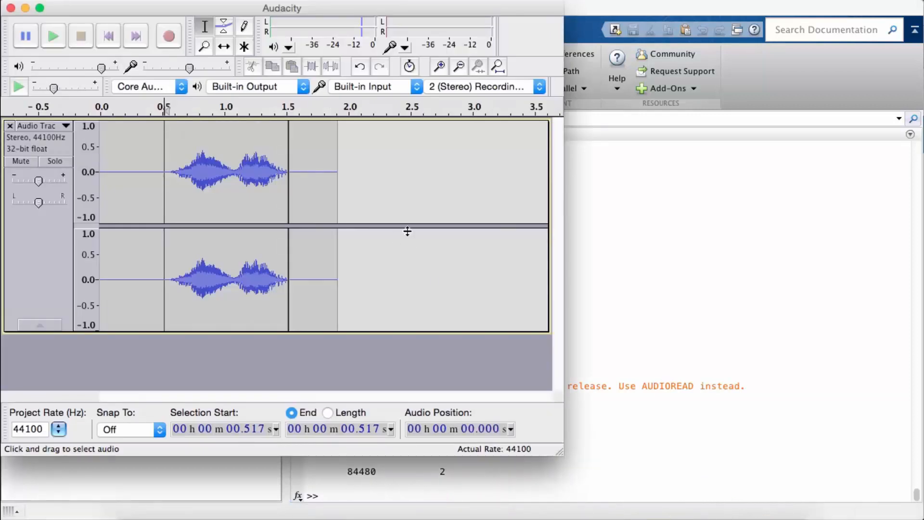
mouse_move(453, 220)
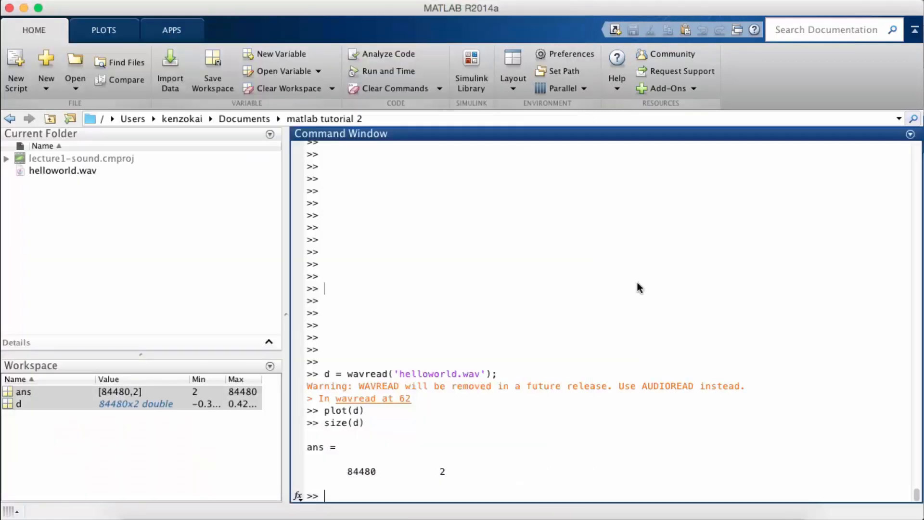
mouse_move(413, 430)
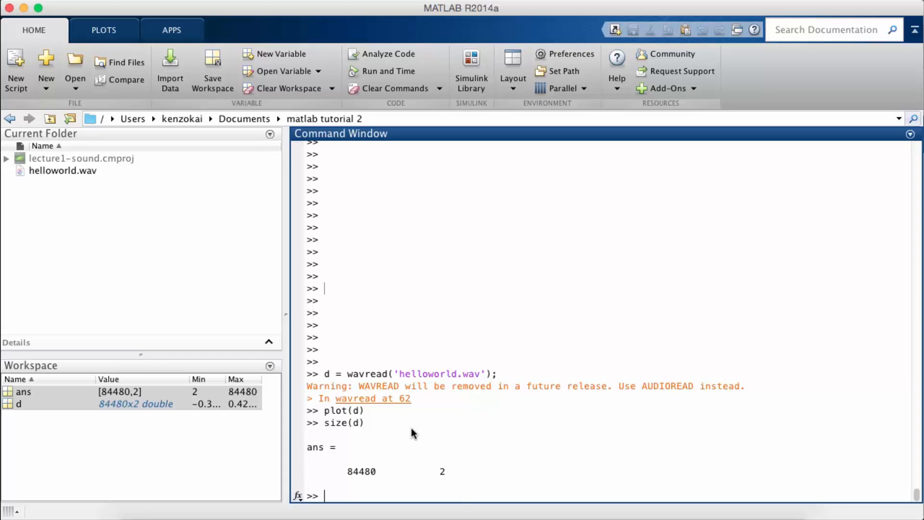
text(sound)
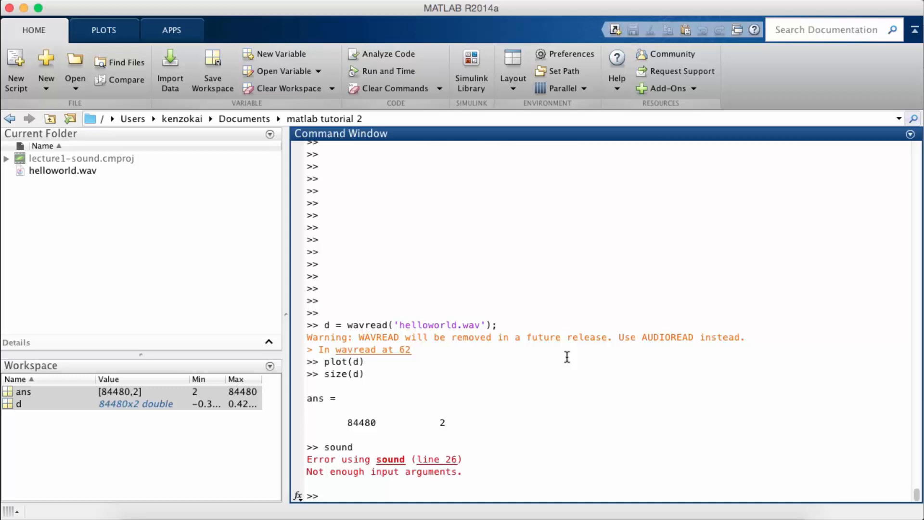
- Run [d,fs] = wavread('helloworld.wav') to get the samples and 44100 Hz rate
text([d,)
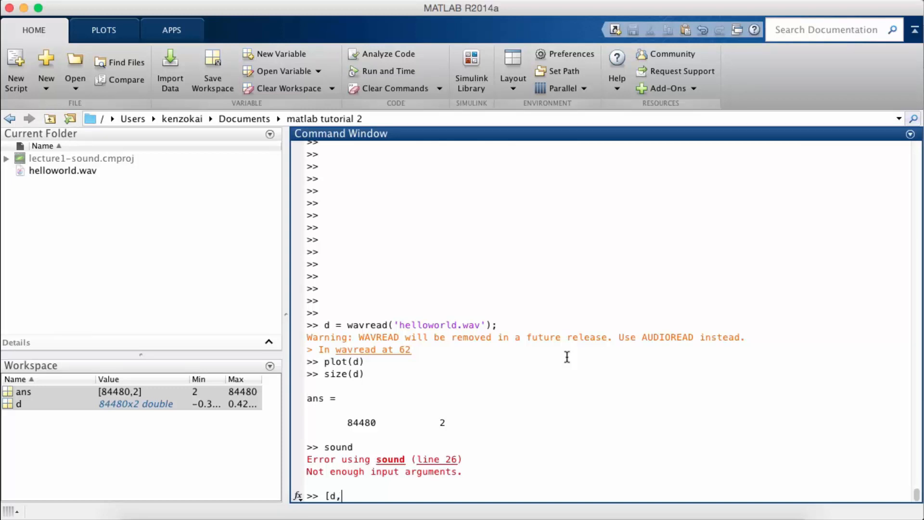
text(fs] =)
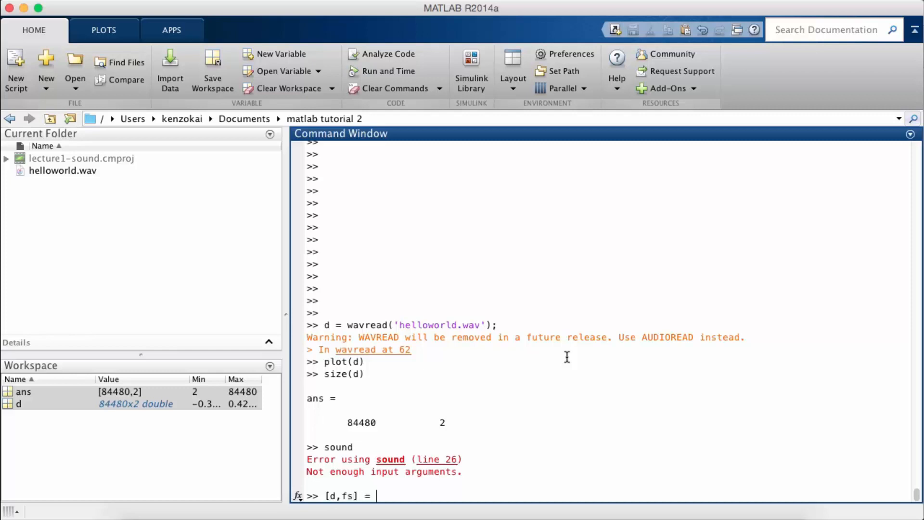
text(wav)
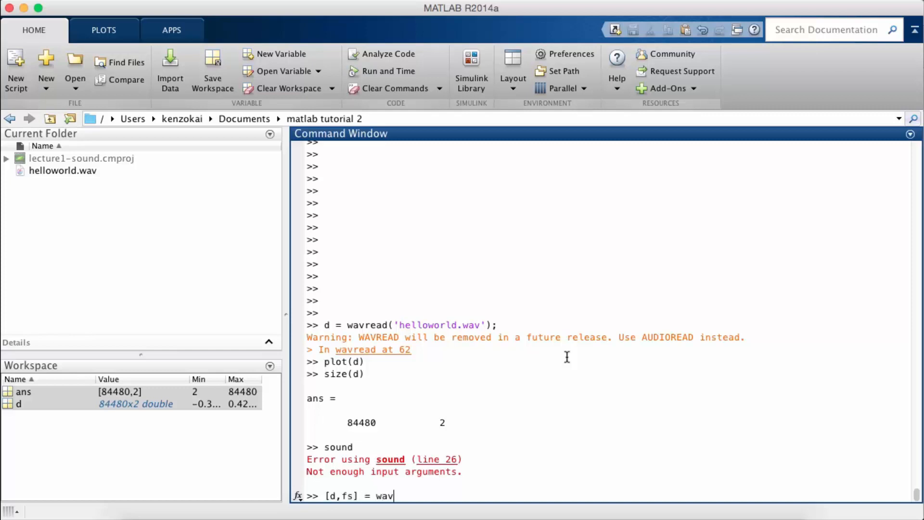
text(read('hello)
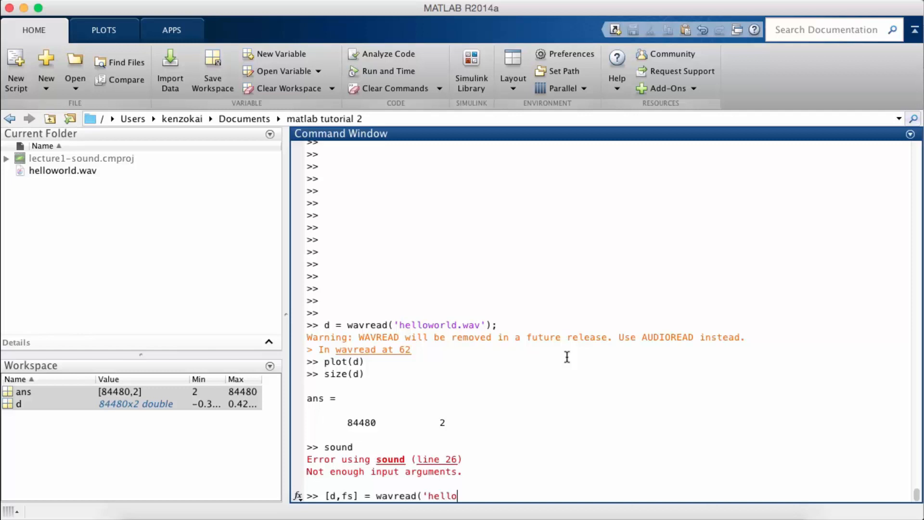
text(world.wav');)
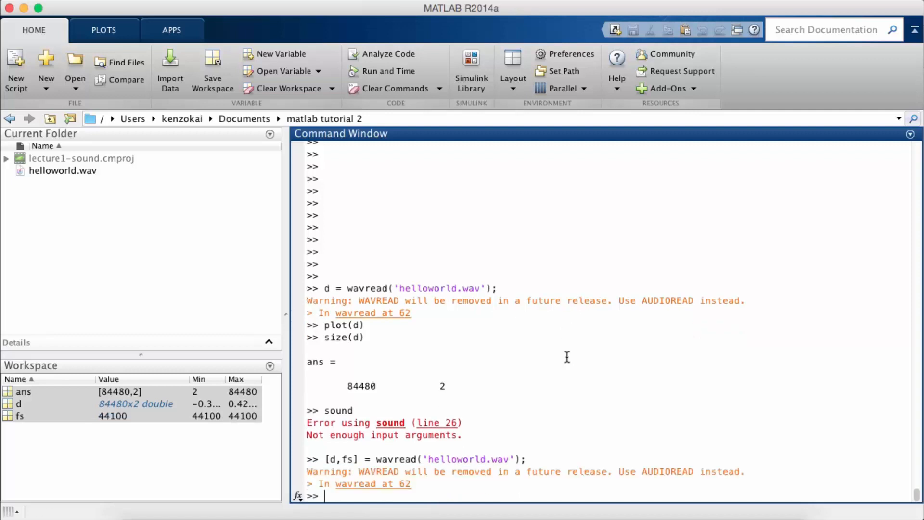
- Play the recording with sound(d,fs)
text(sound(d,f)
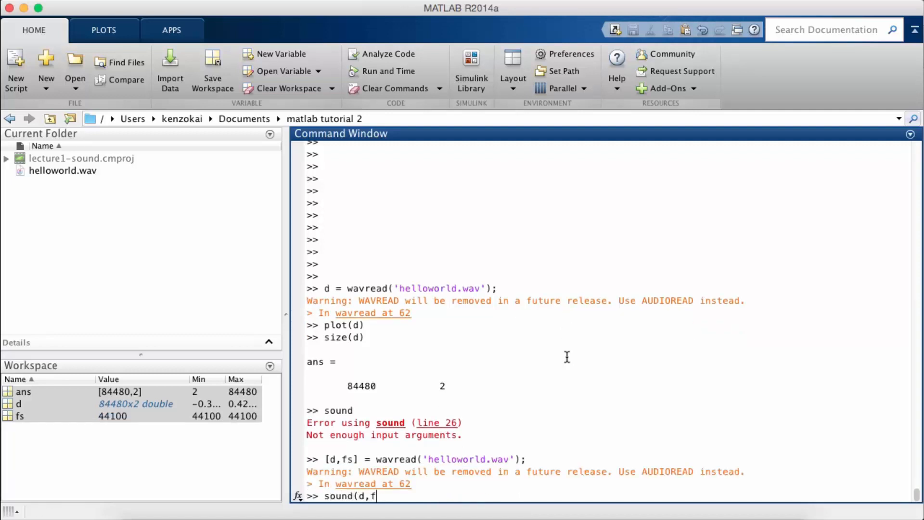
text(s))
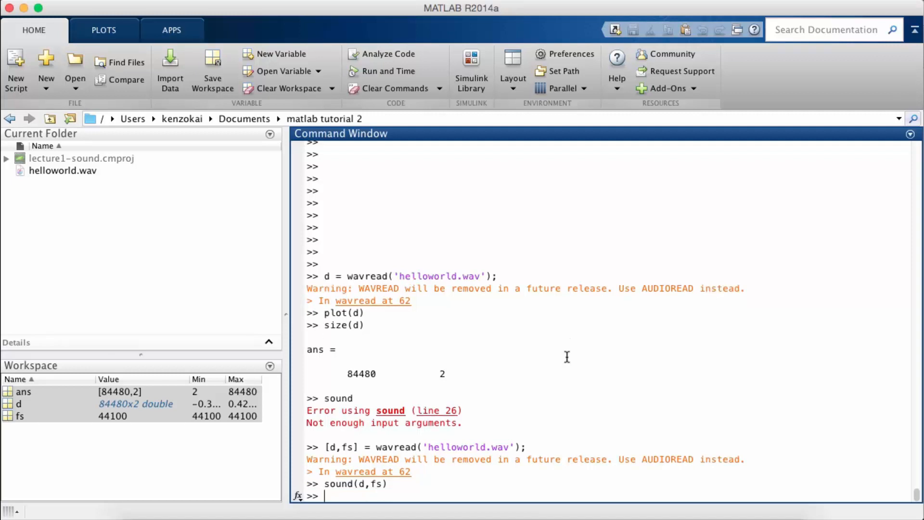
mouse_move(514, 349)
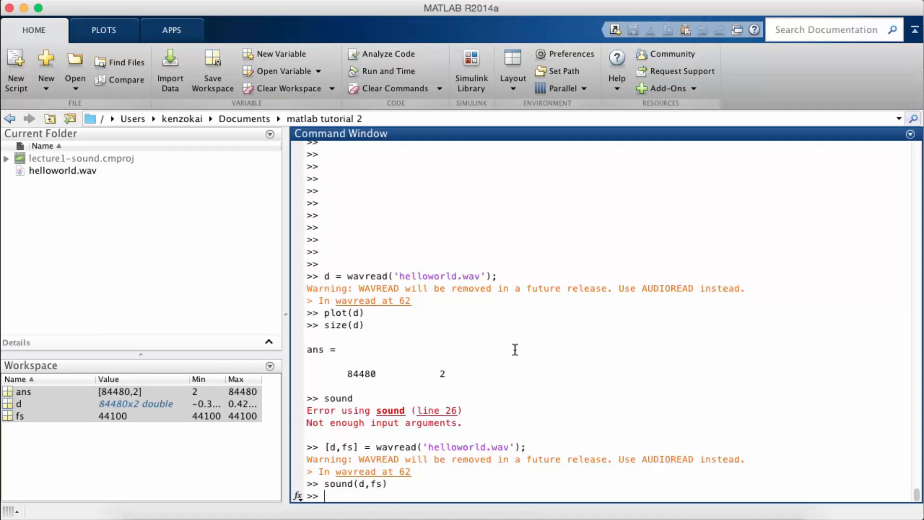
mouse_move(620, 442)
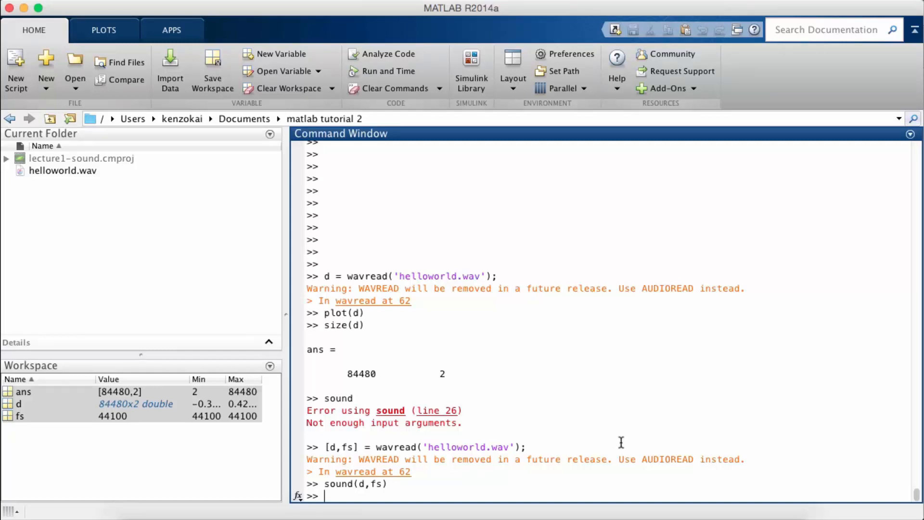
mouse_move(603, 468)
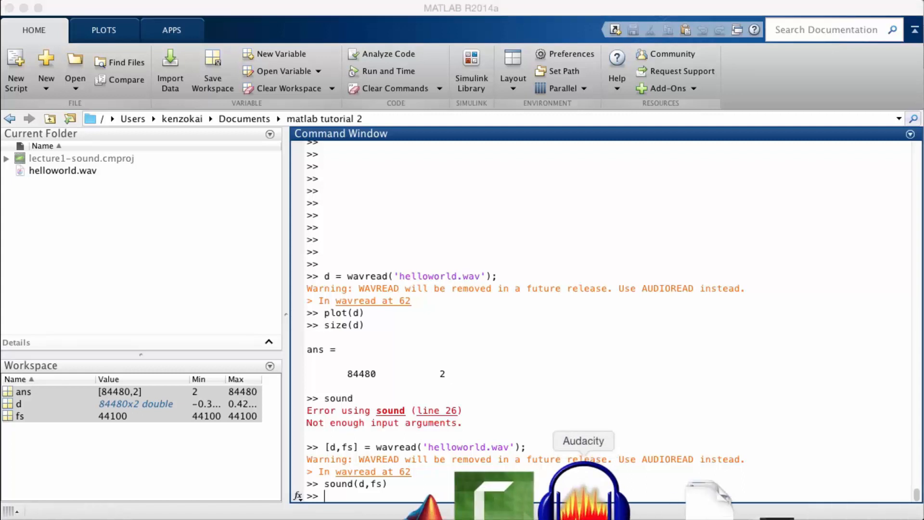
- Export the recording as helloworld.mp3 in the matlab tutorial 2 folder with empty metadata
click(583, 441)
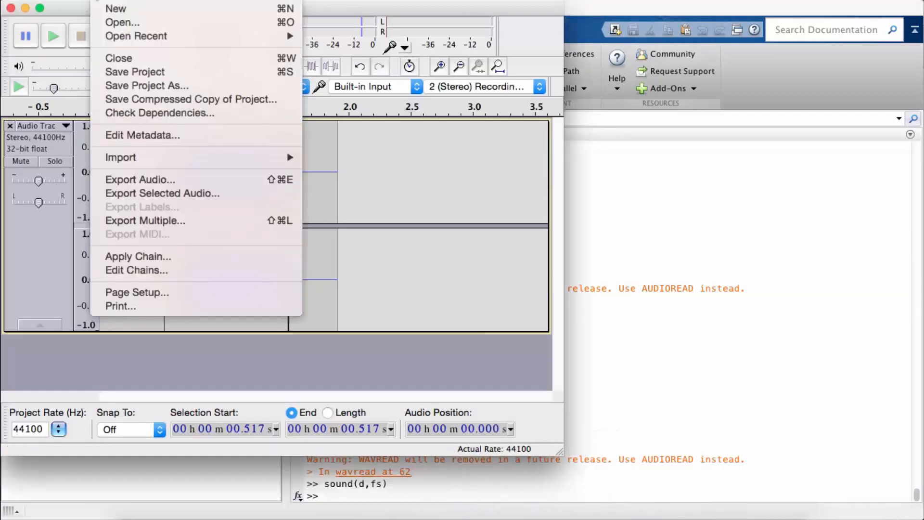
mouse_move(140, 179)
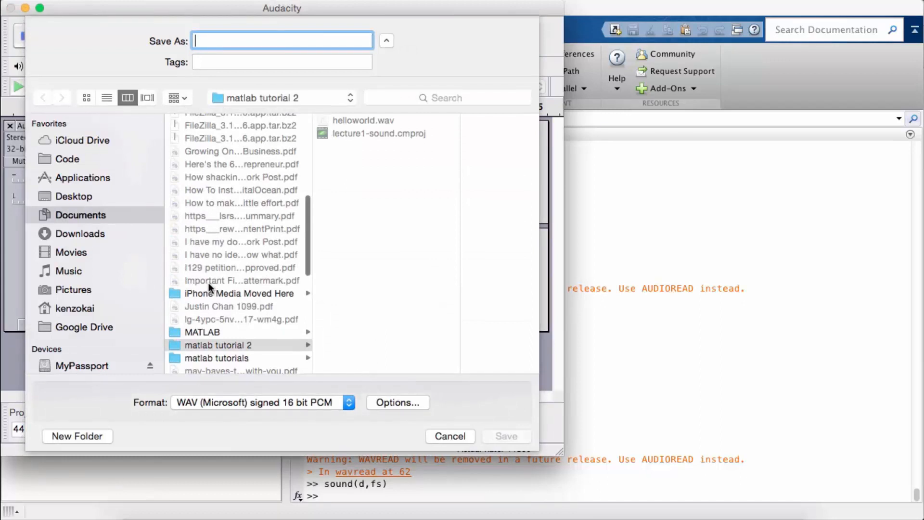
click(262, 402)
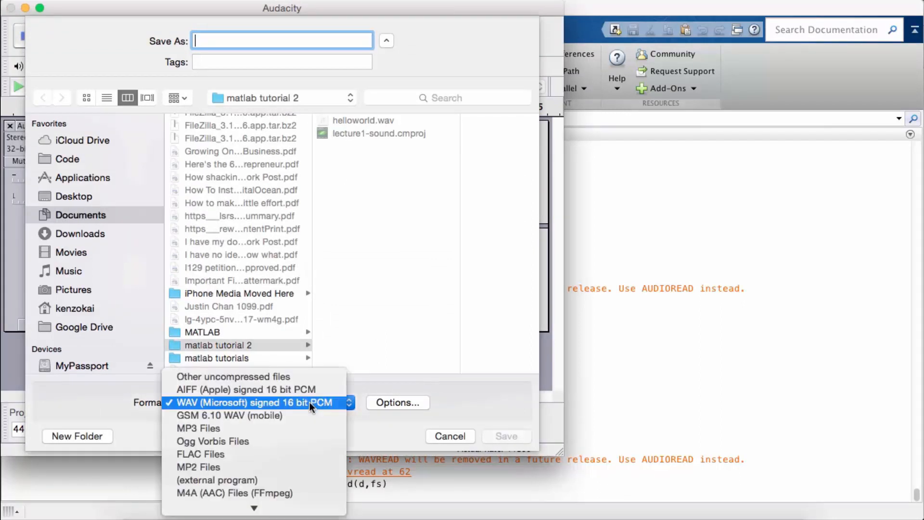
click(199, 427)
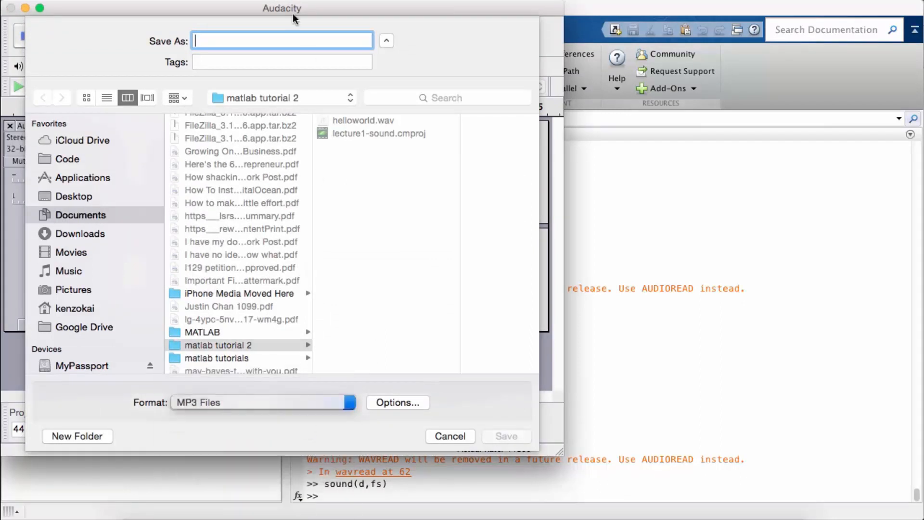
text(hellow)
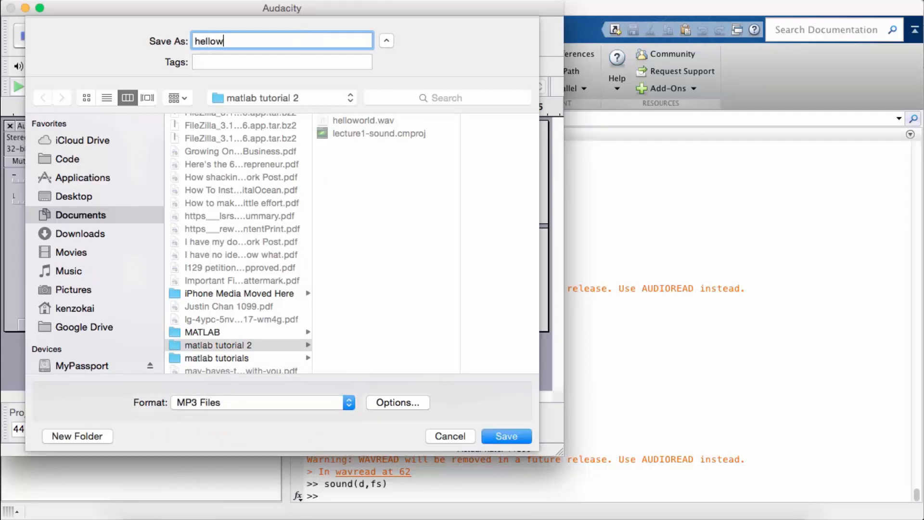
text(world)
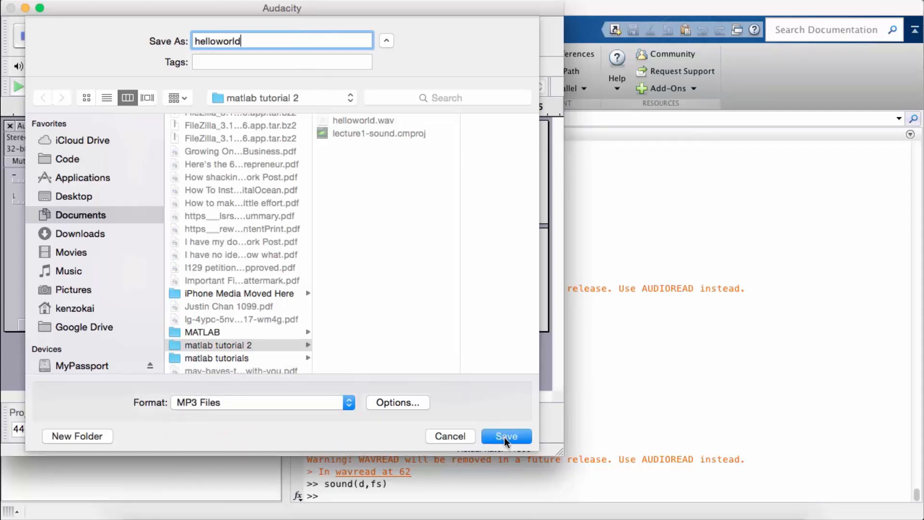
click(506, 436)
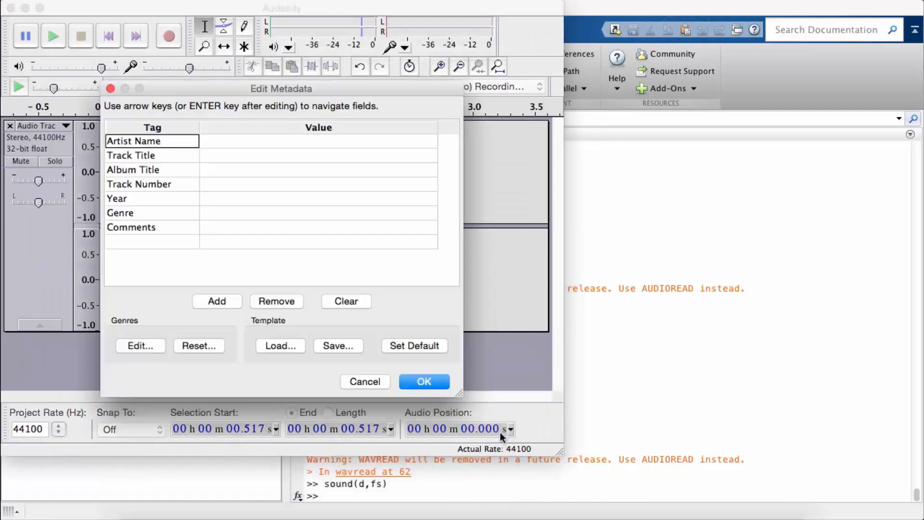
click(424, 381)
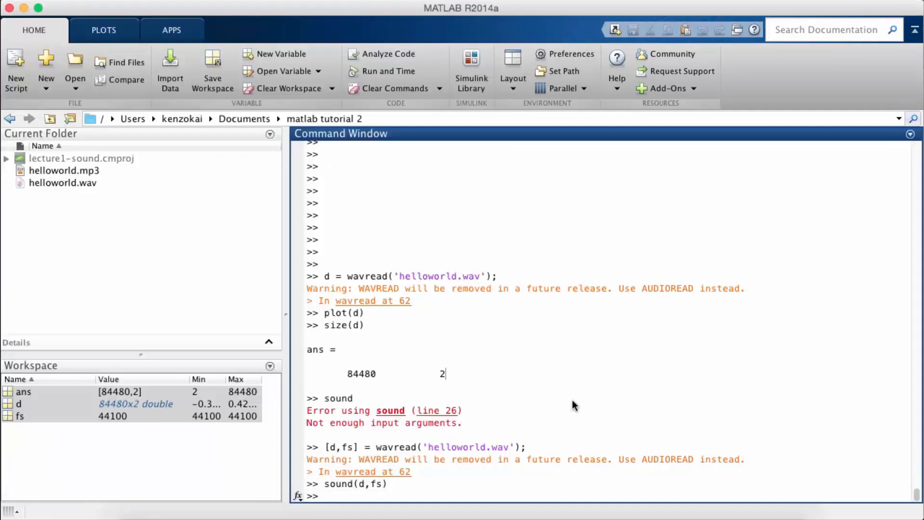
- Run [d,fs] = audioread('helloworld.mp3'); to load the MP3 and its rate
text([d,fs] =)
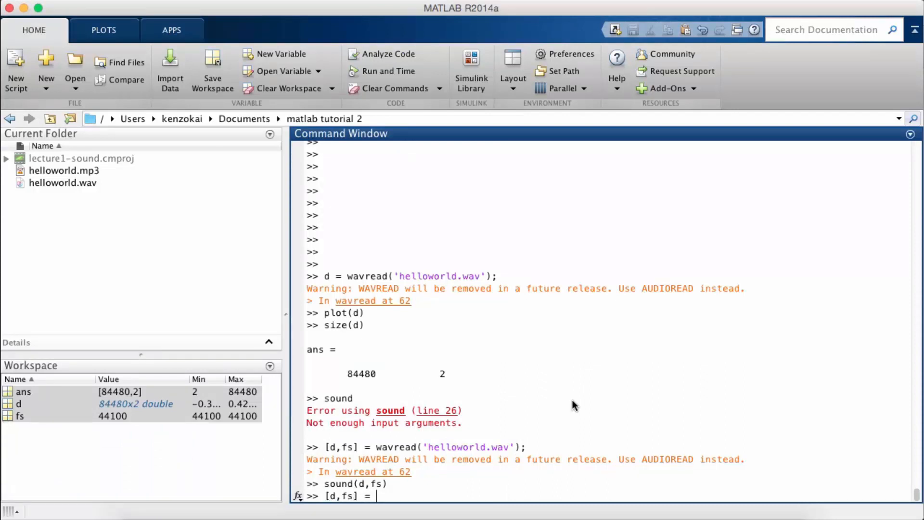
text(audi)
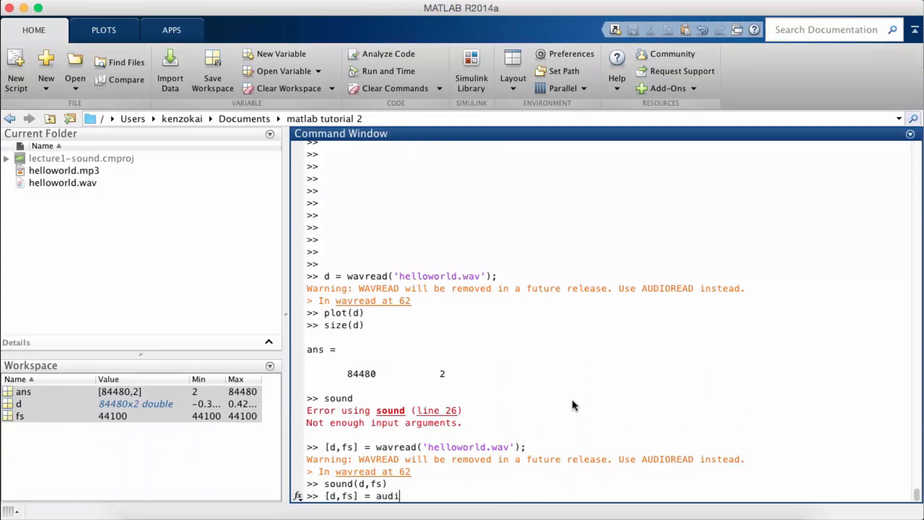
key(BackSpace)
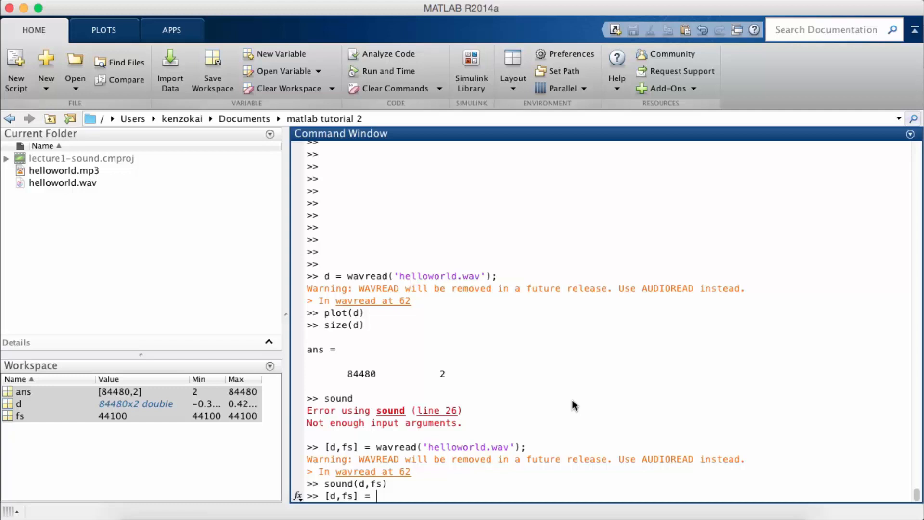
text(audioread)
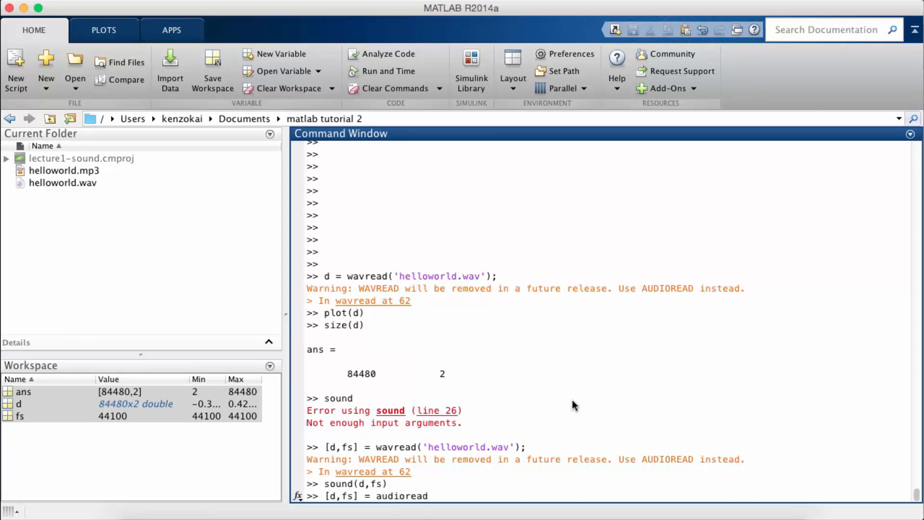
text((')
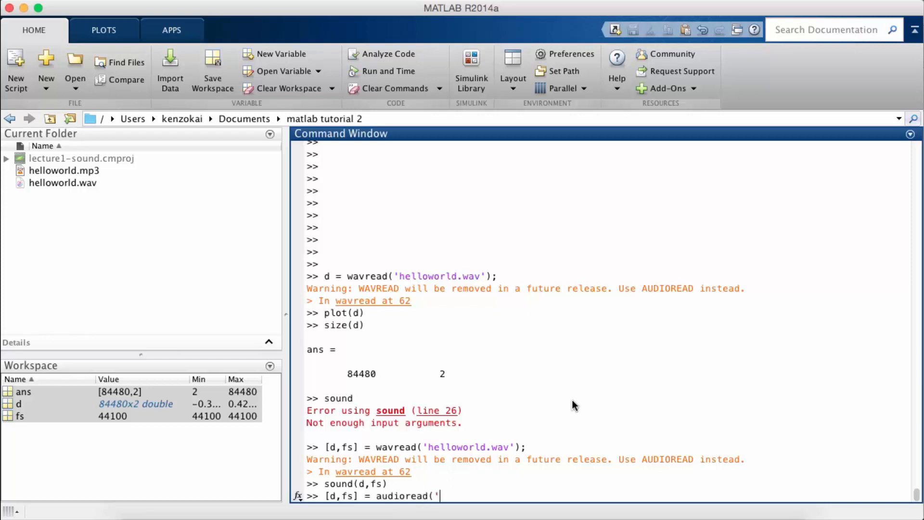
text(hello)
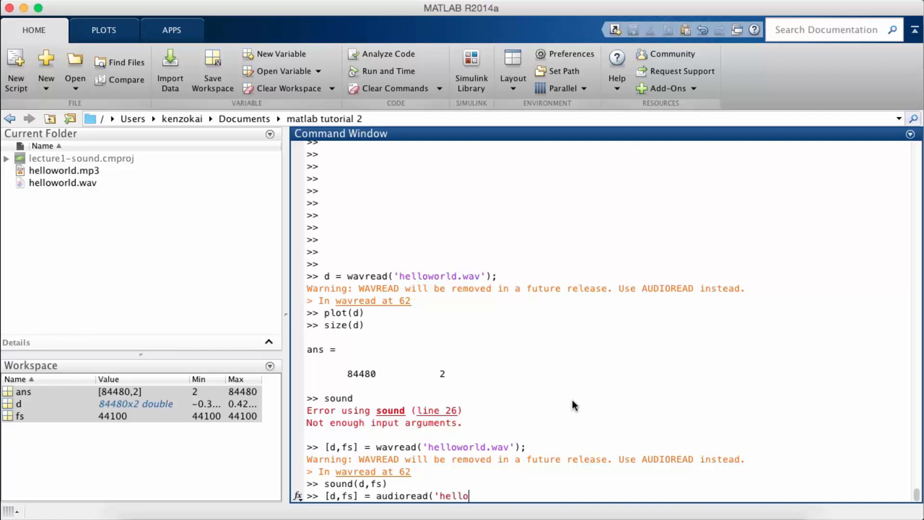
text(world.mp3');)
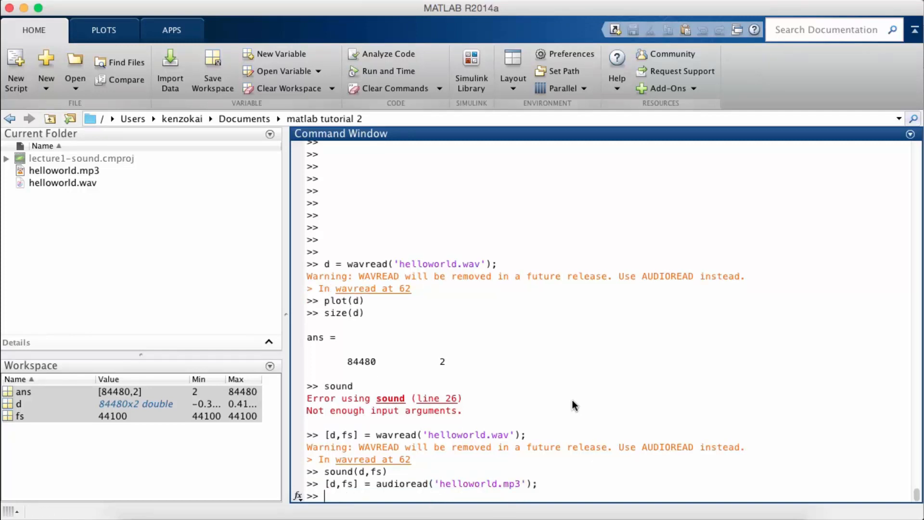
- Enter sound(d,fs) at the prompt to play the MP3 back
text(sou)
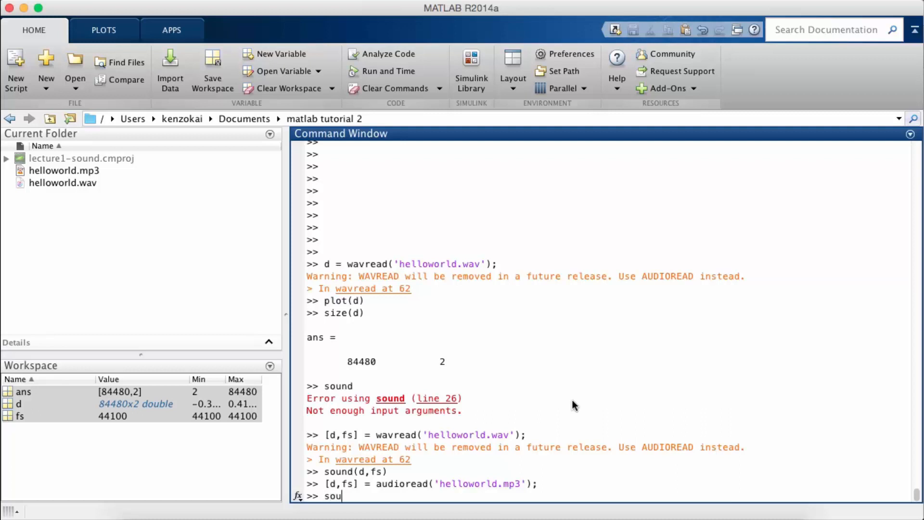
text(nd()
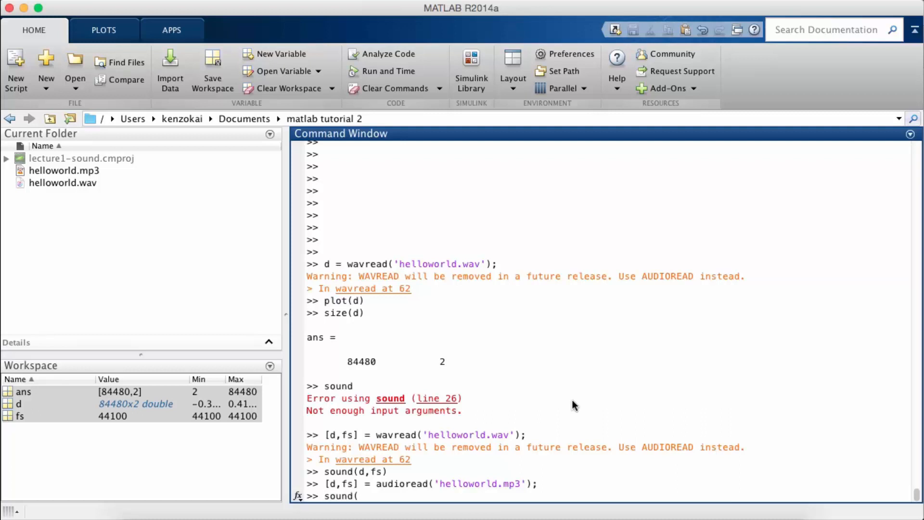
text(d,fs))
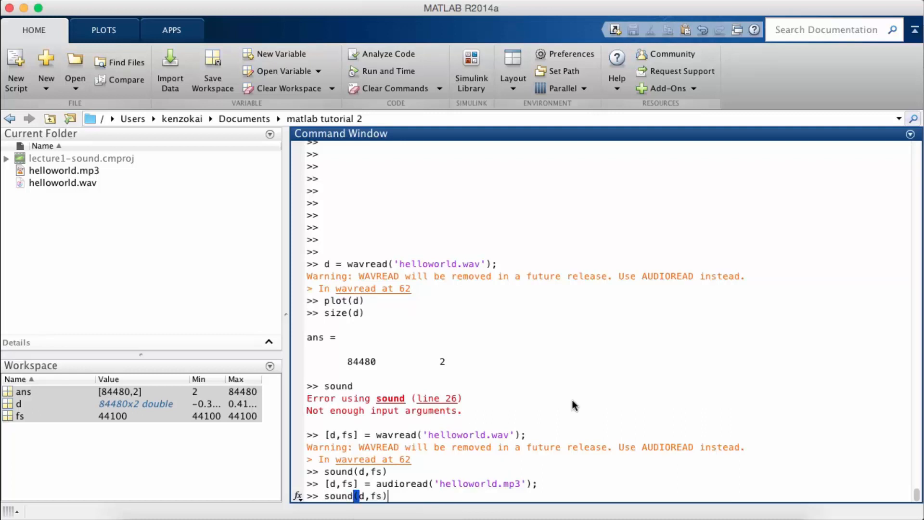